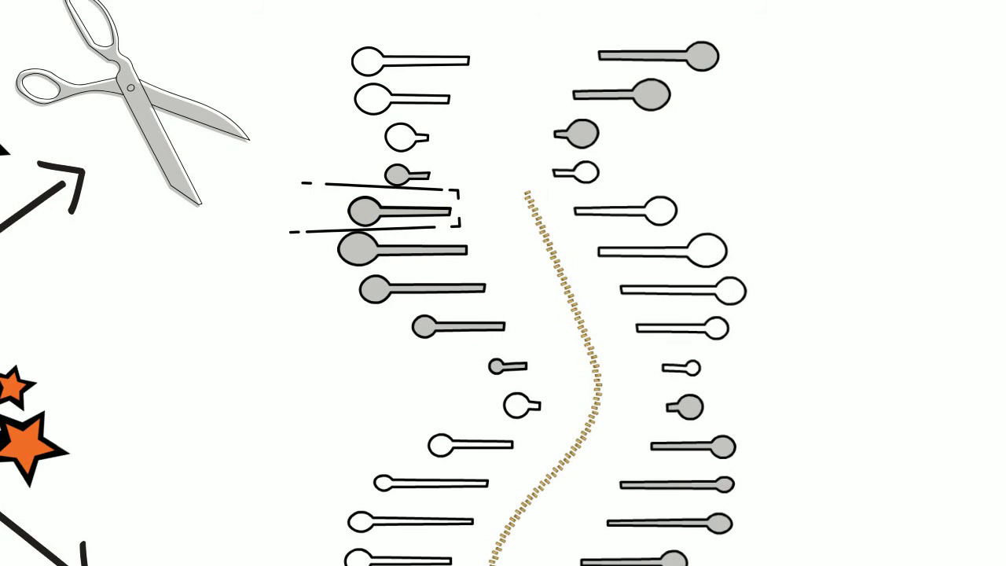
Step: Fill the bracketed nucleotide on the left strand, beside the scissors, orange
click(361, 213)
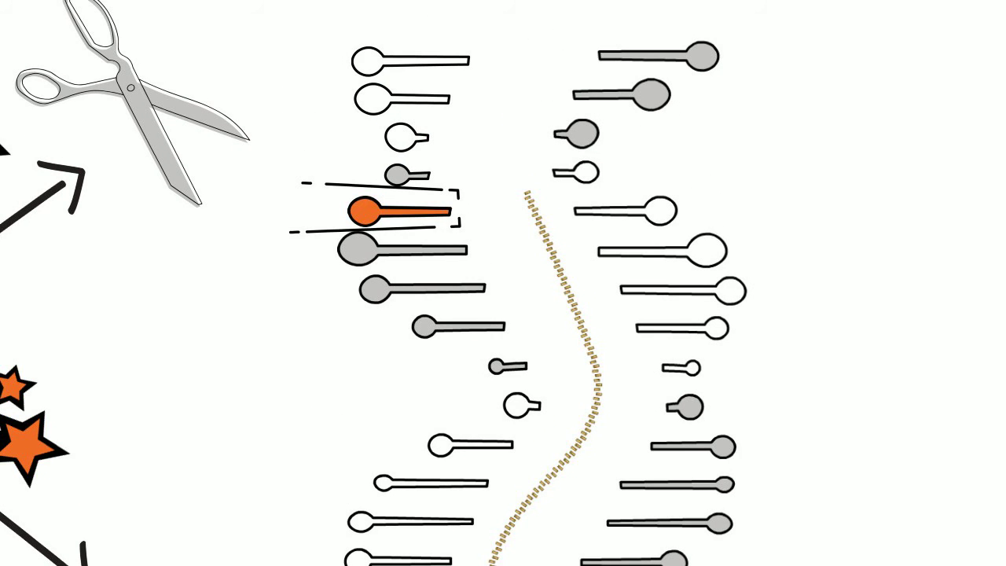